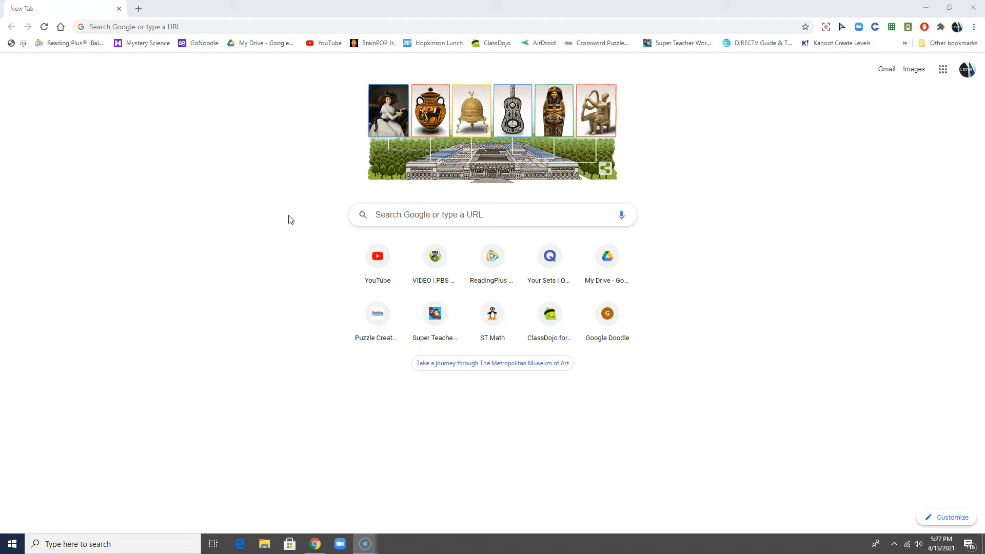
pyautogui.moveTo(286, 202)
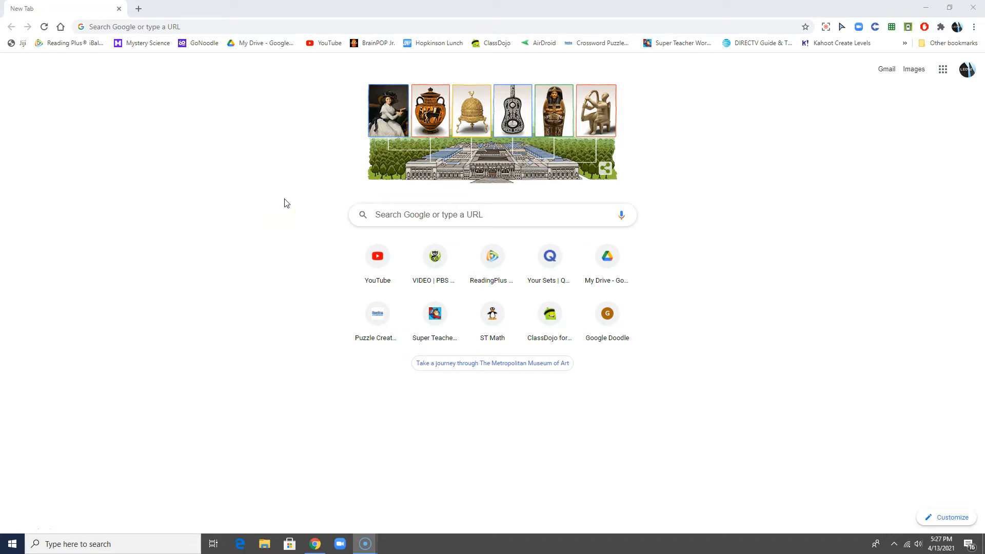
pyautogui.moveTo(287, 202)
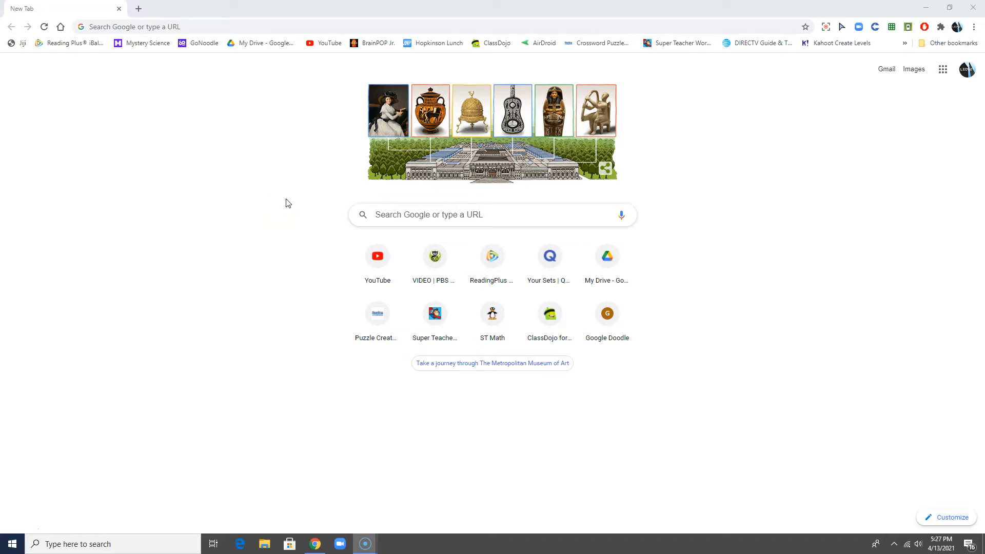
# Step: Search Google for Skyscraper old versions, resizing the browser window back to full size
pyautogui.click(204, 27)
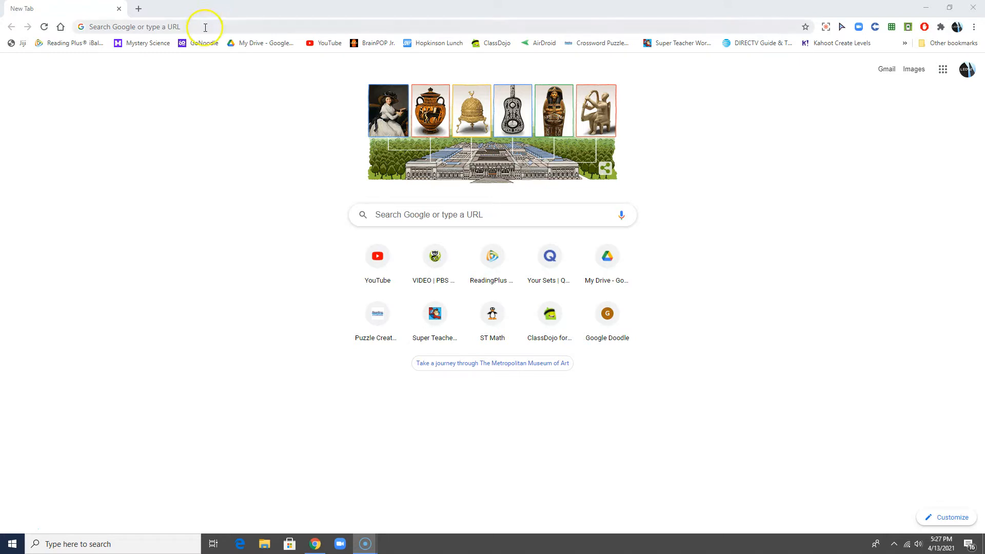
pyautogui.moveTo(171, 115)
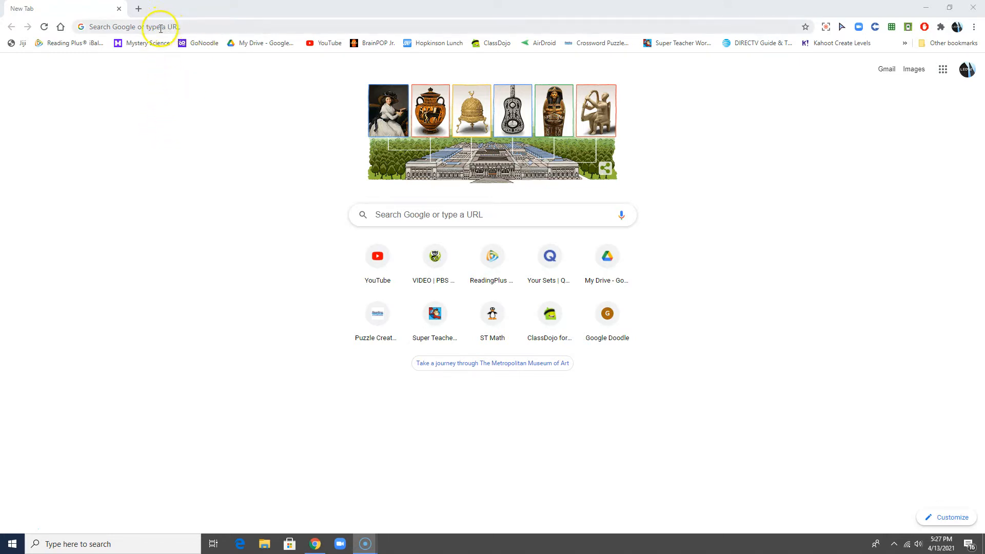
pyautogui.click(948, 9)
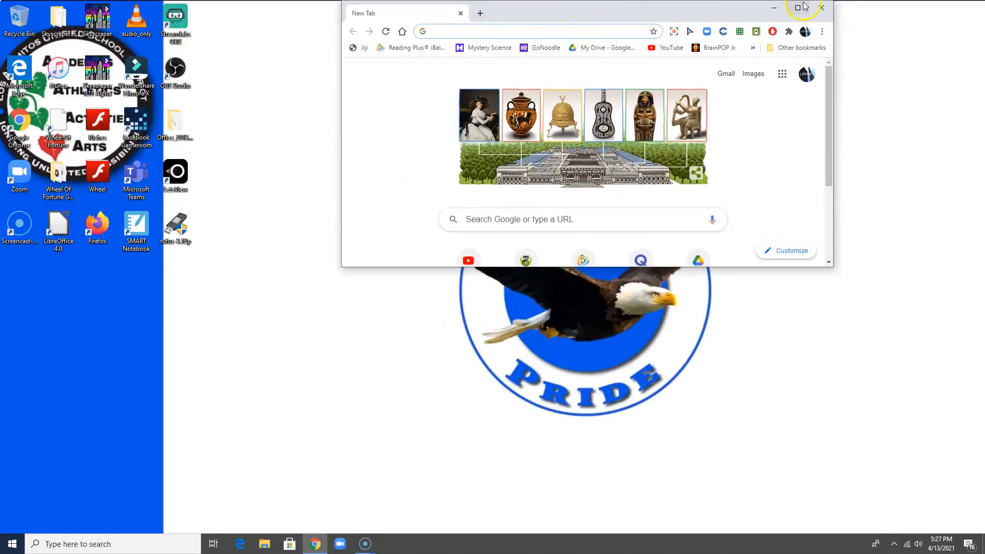
pyautogui.click(798, 6)
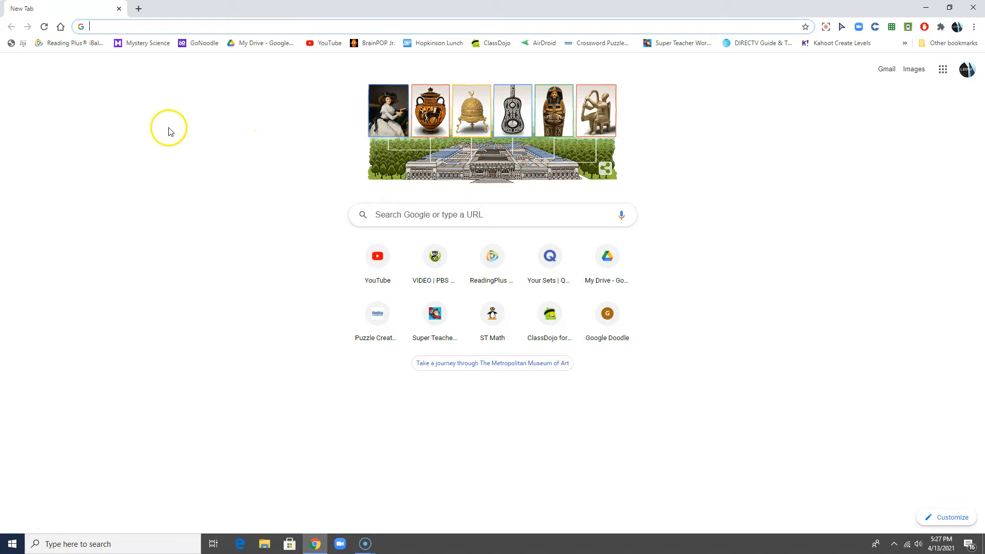
pyautogui.moveTo(149, 109)
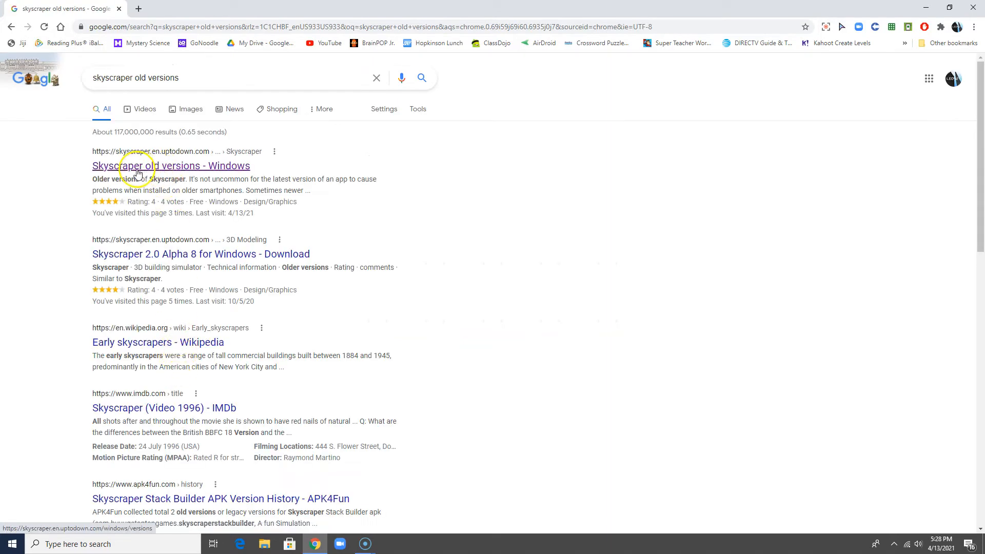
pyautogui.moveTo(191, 172)
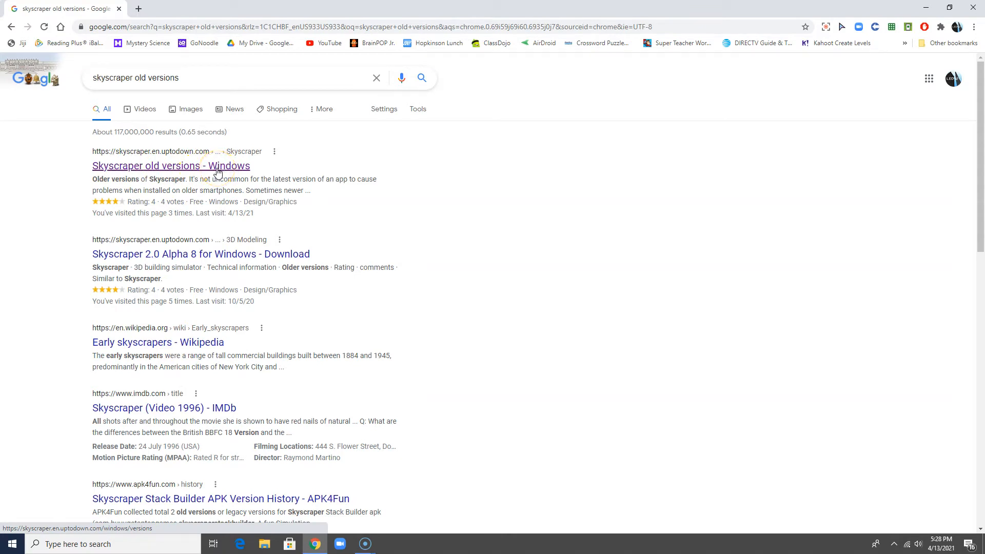
# Step: From the Uptodown Skyscraper old versions page, choose version 2.0 Alpha 7
pyautogui.click(170, 167)
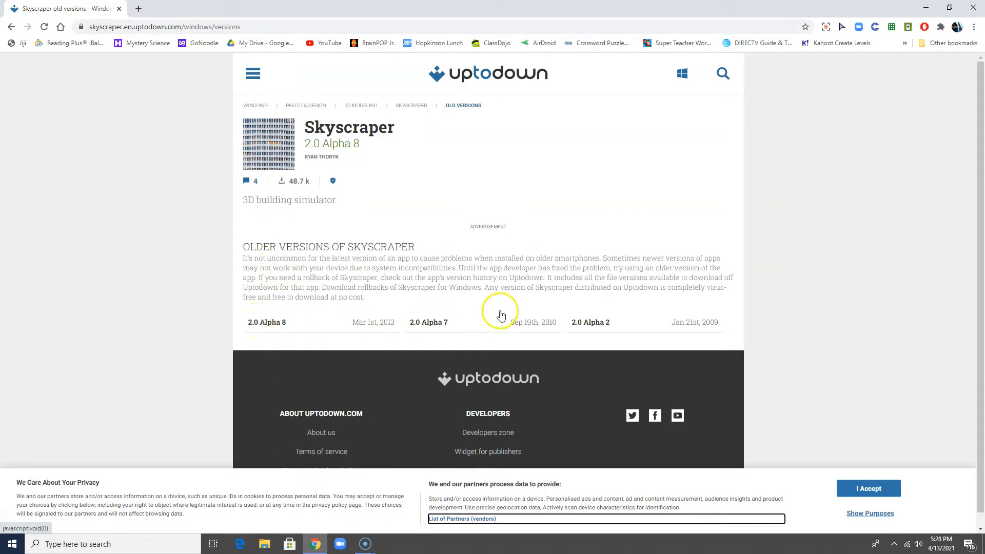
pyautogui.moveTo(603, 321)
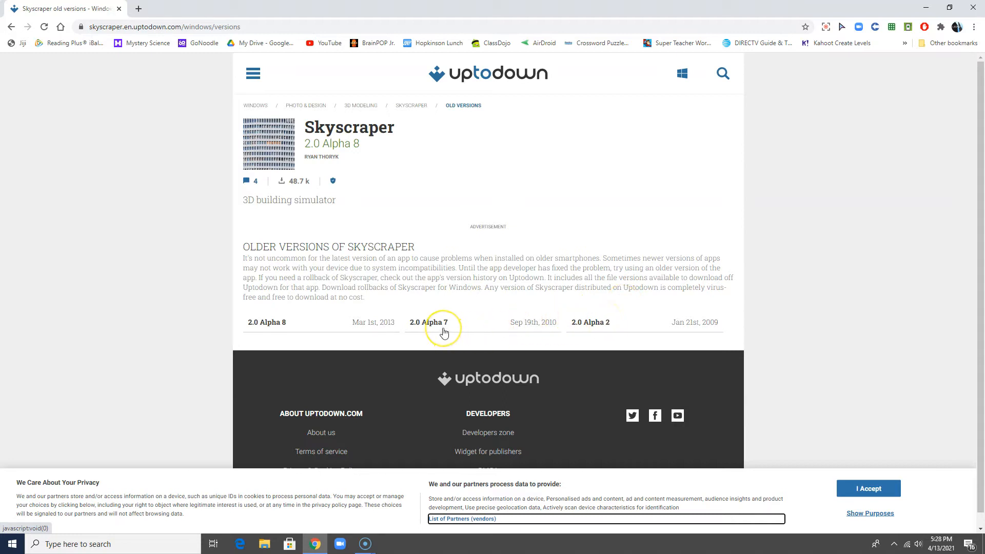
pyautogui.click(425, 321)
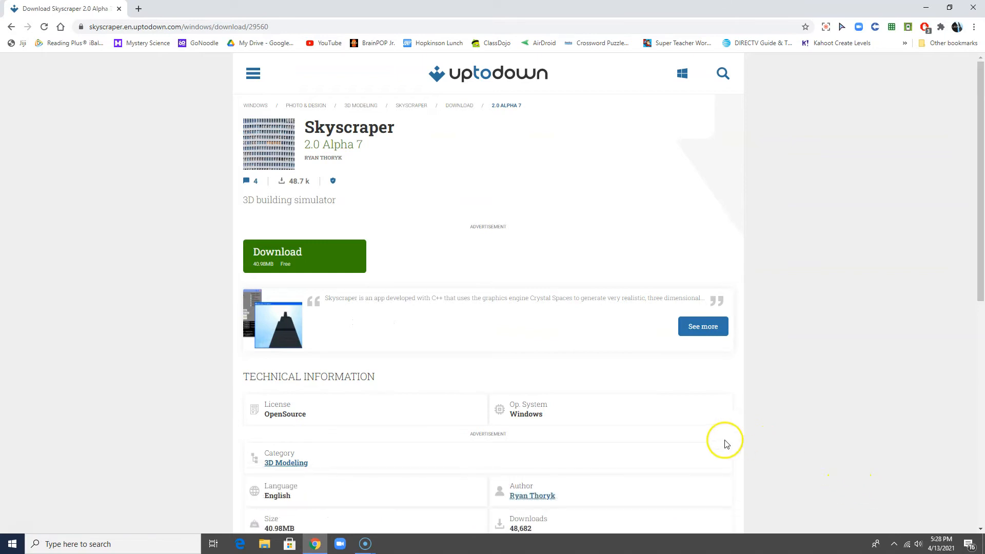
# Step: Download the Skyscraper 2.0 Alpha 7 installer (40.98 MB) via the green Download button
pyautogui.click(308, 256)
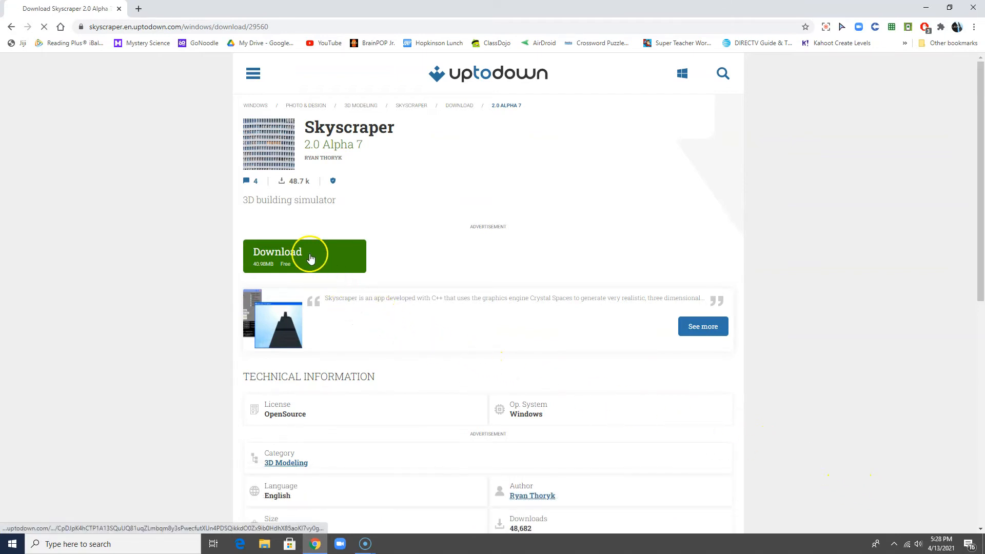
pyautogui.click(309, 256)
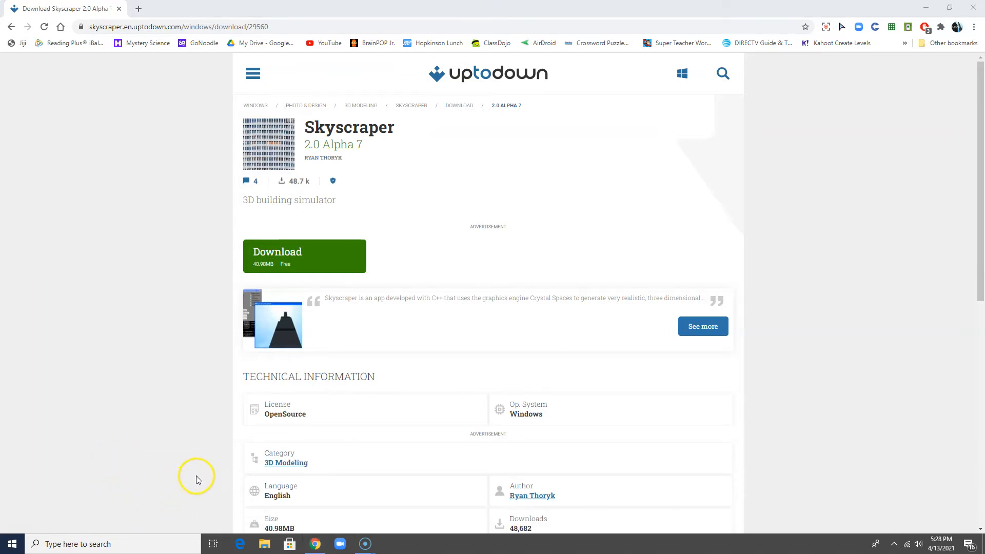
pyautogui.moveTo(22, 537)
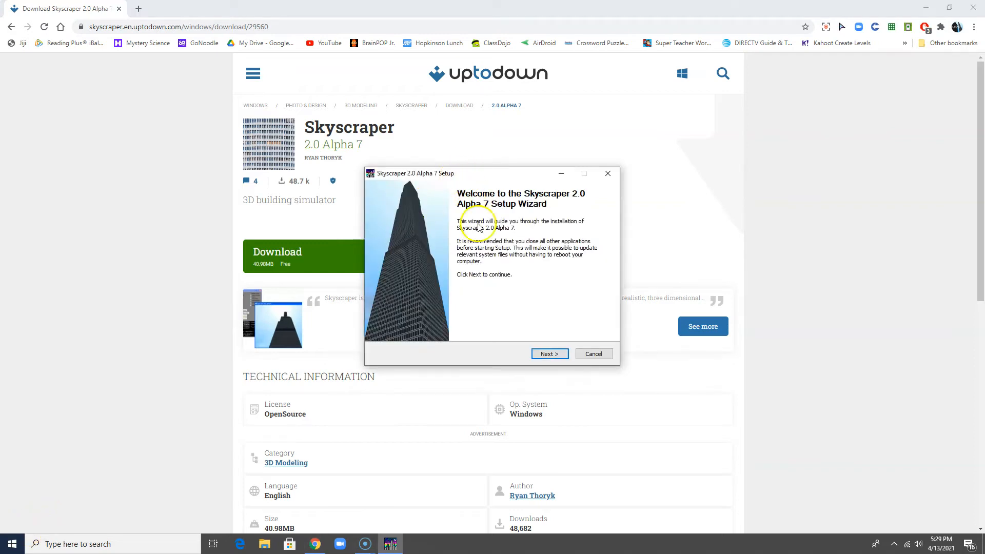
pyautogui.moveTo(521, 309)
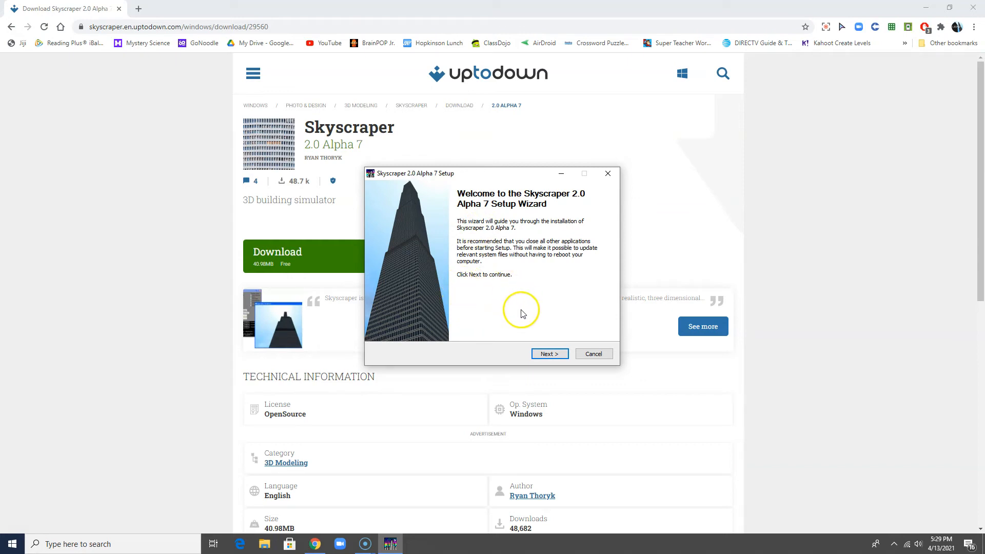
# Step: Pass the welcome screen, agree to the license and keep the default components
pyautogui.click(549, 352)
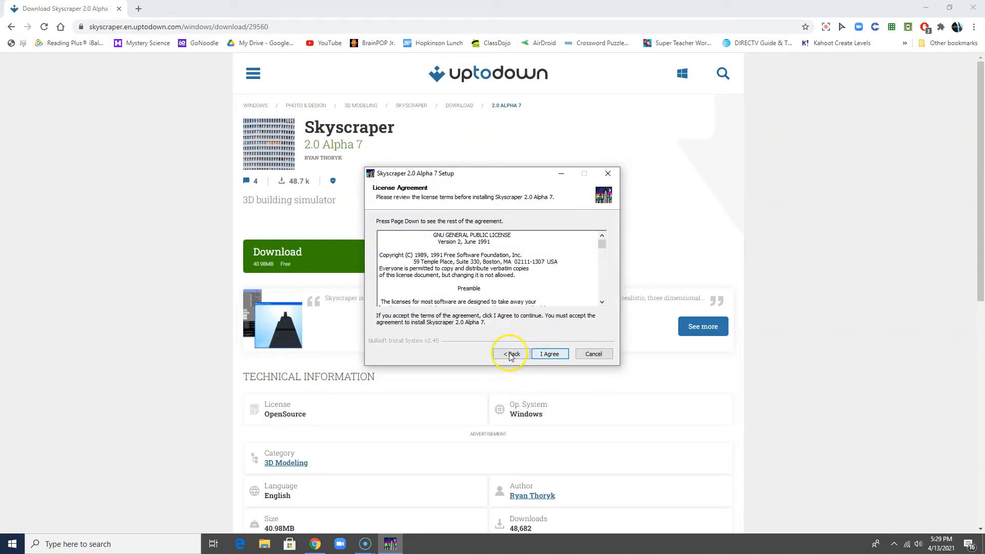
pyautogui.moveTo(547, 354)
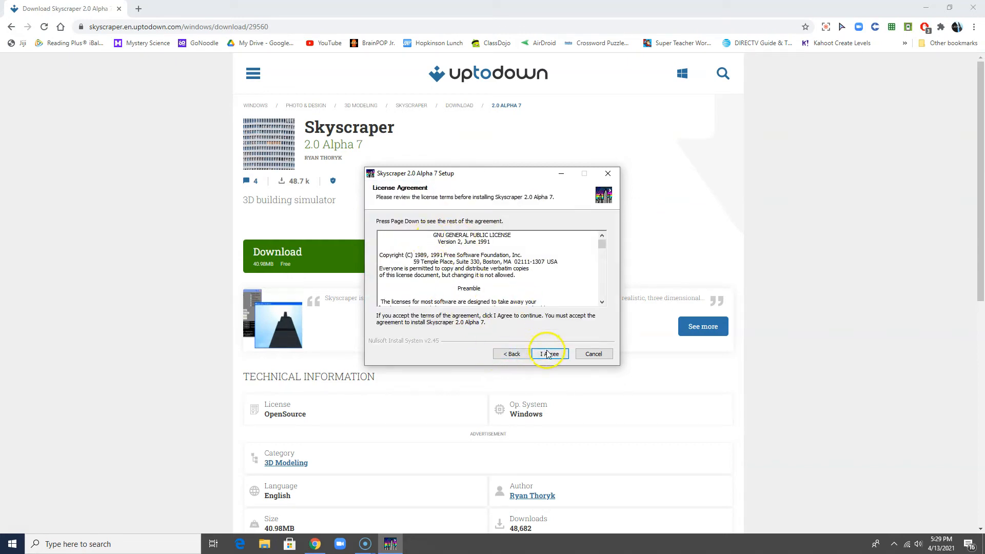
pyautogui.click(549, 353)
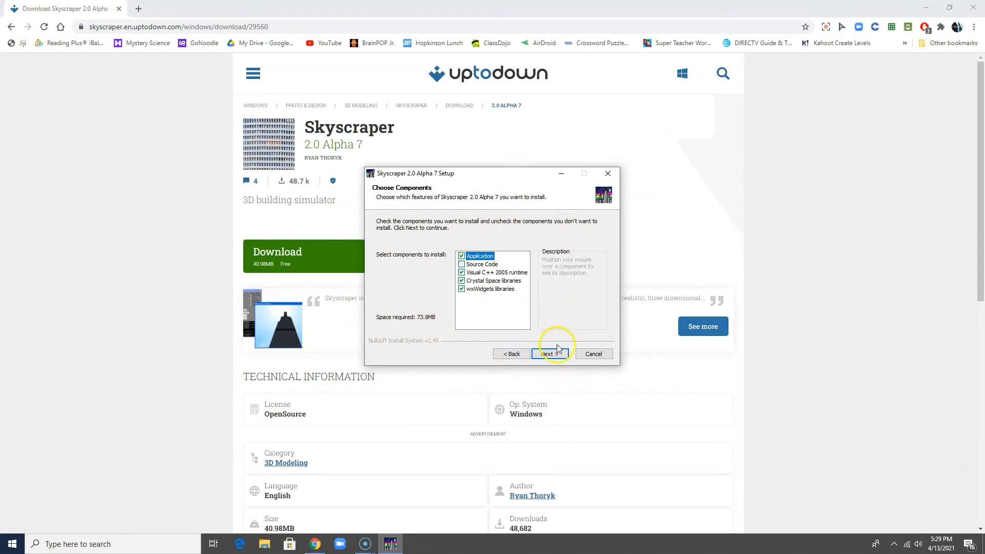
pyautogui.click(549, 352)
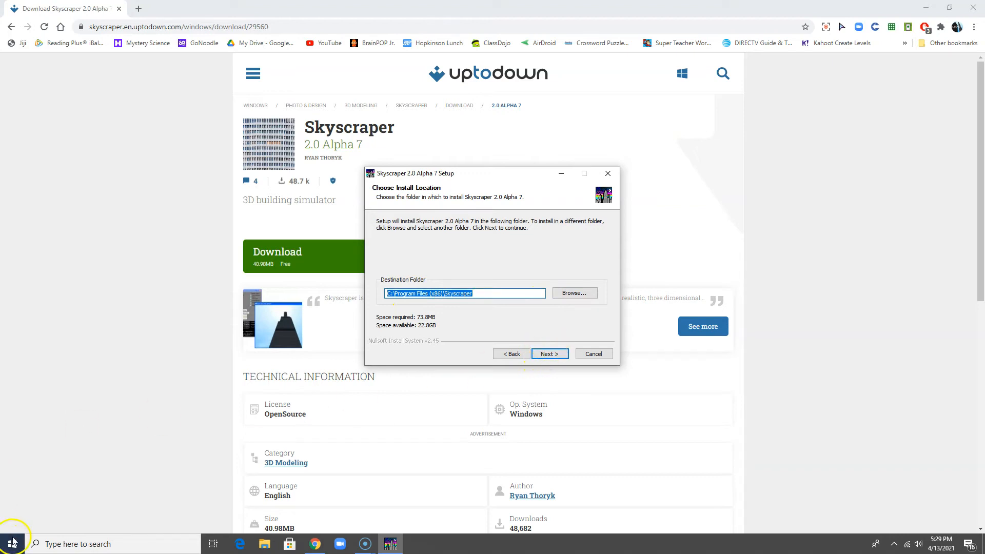
pyautogui.moveTo(19, 530)
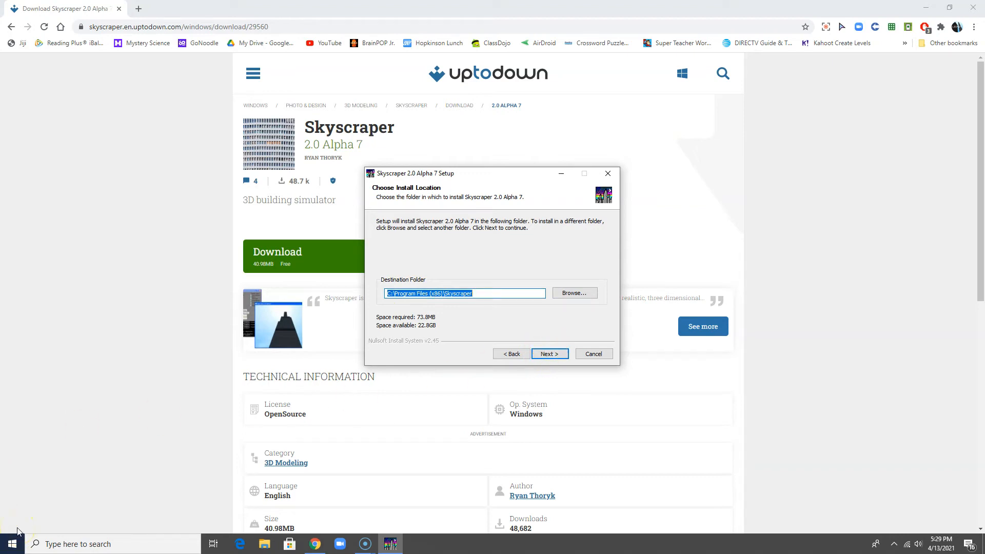
# Step: Keep the default install and Start Menu folders and install Skyscraper 2.0 Alpha 7
pyautogui.click(549, 353)
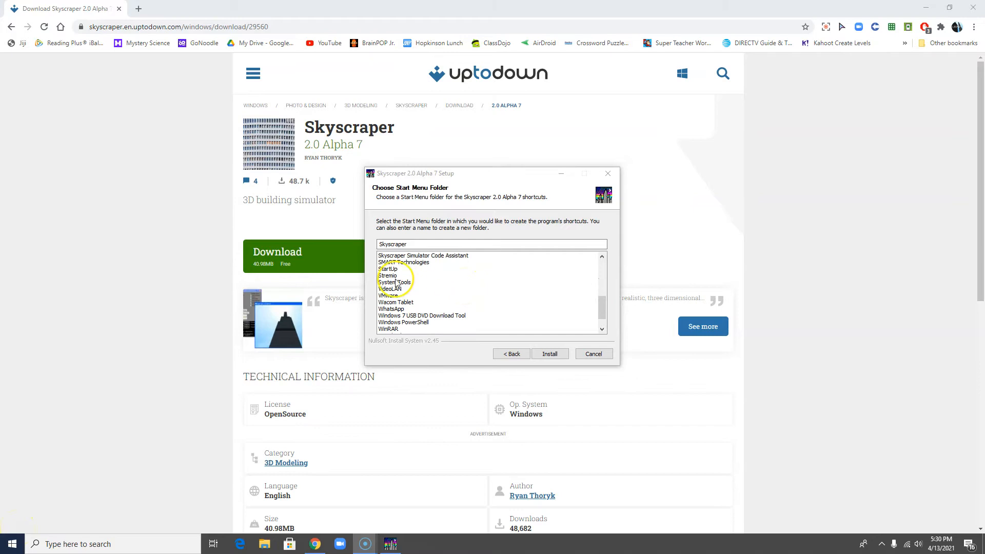
pyautogui.moveTo(439, 268)
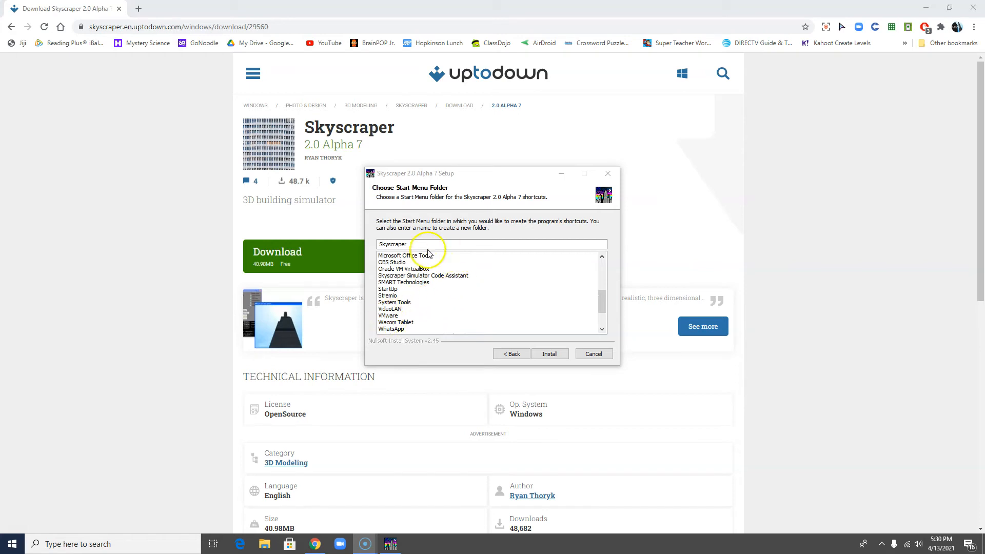
pyautogui.click(549, 353)
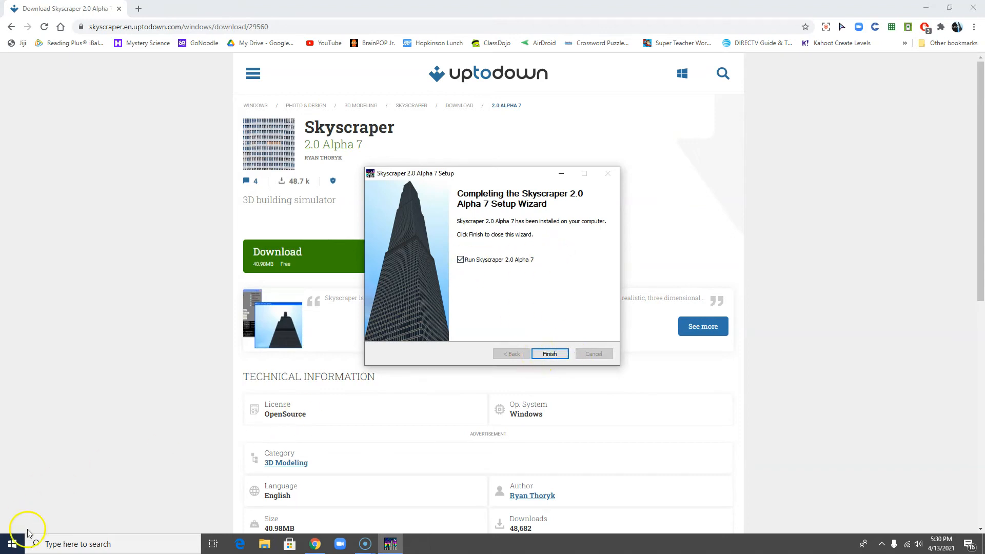
# Step: Finish setup with Run checked and load the Simple building from the Select a Building list
pyautogui.click(549, 352)
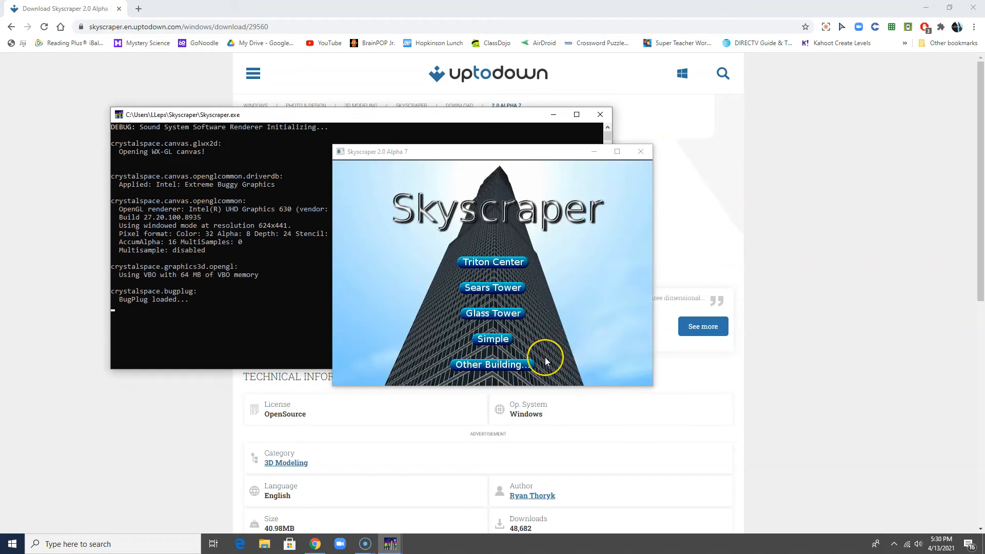
pyautogui.moveTo(416, 310)
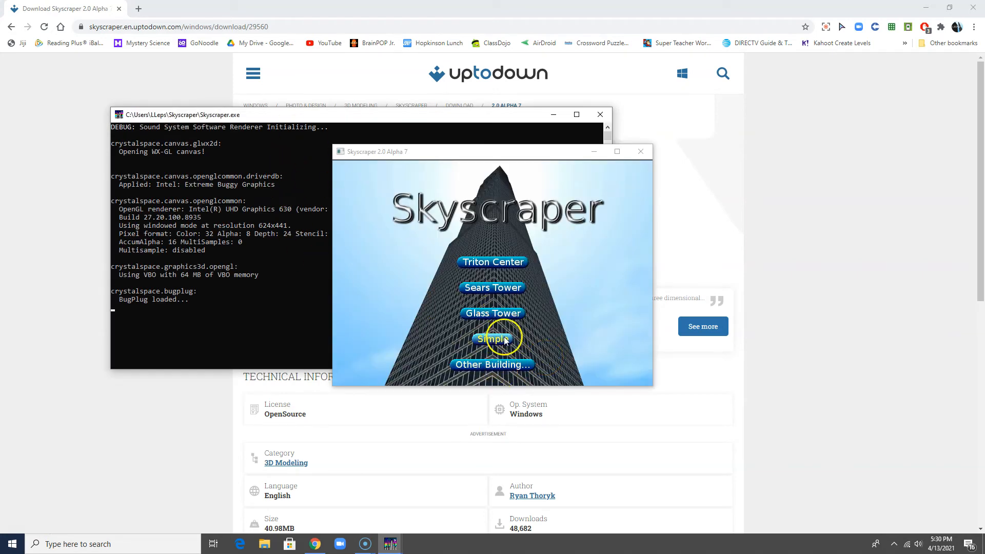
pyautogui.moveTo(486, 335)
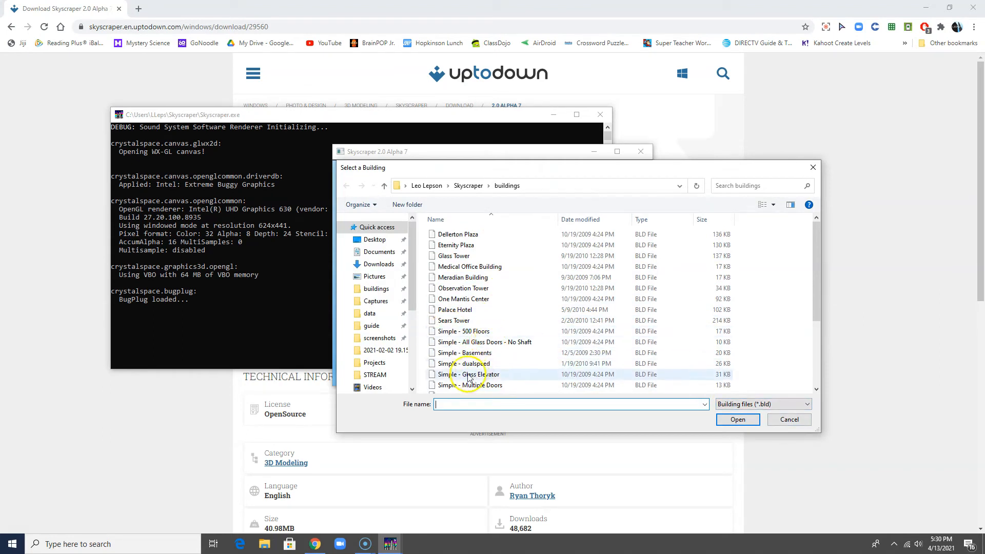
pyautogui.scroll(-3)
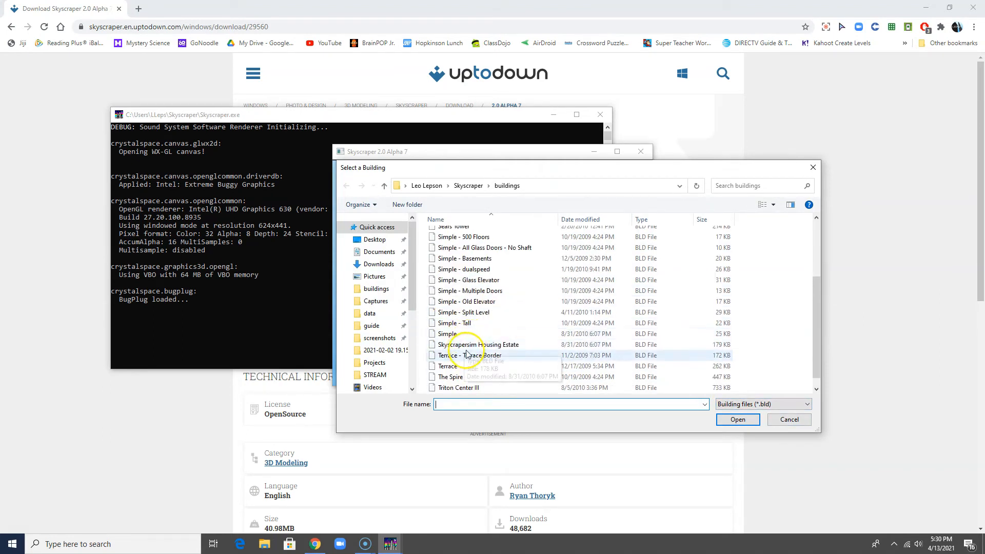
pyautogui.click(789, 420)
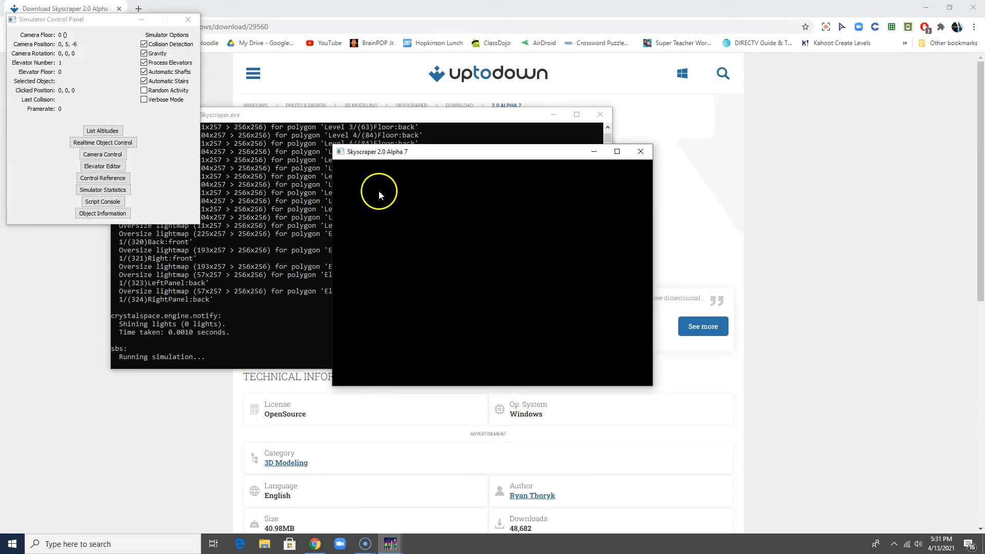
# Step: Switch the Simple building simulation to fullscreen and focus the elevator view on floor 1
pyautogui.click(617, 151)
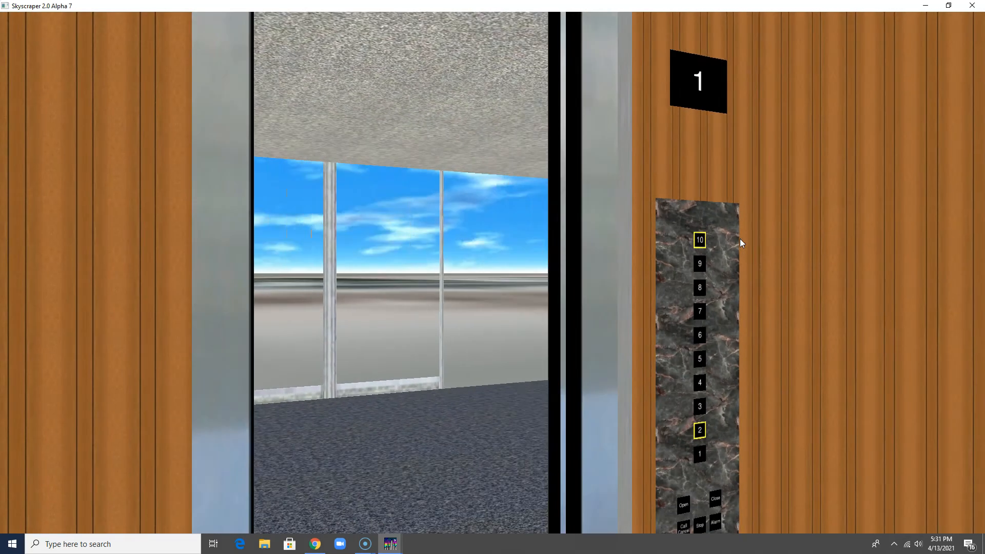
pyautogui.click(714, 500)
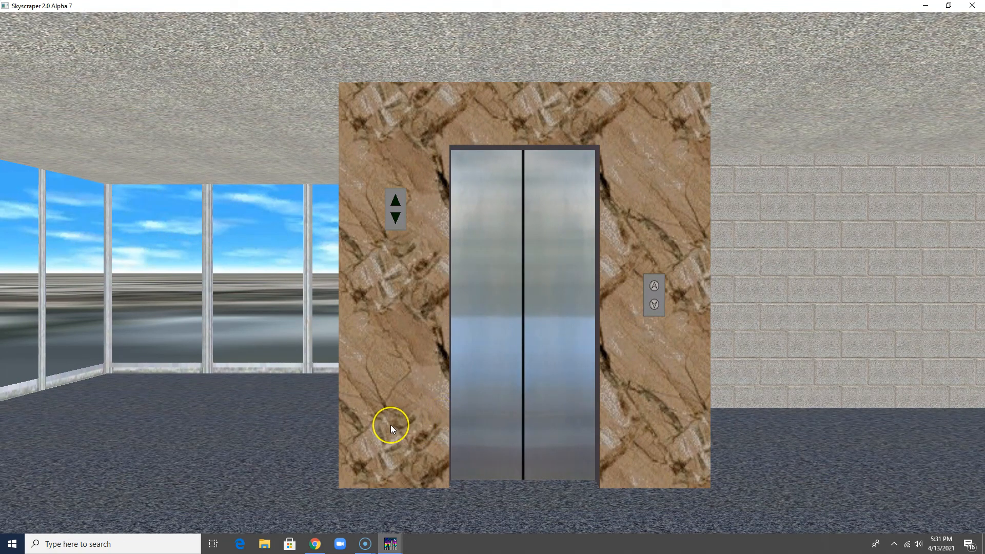
pyautogui.moveTo(11, 544)
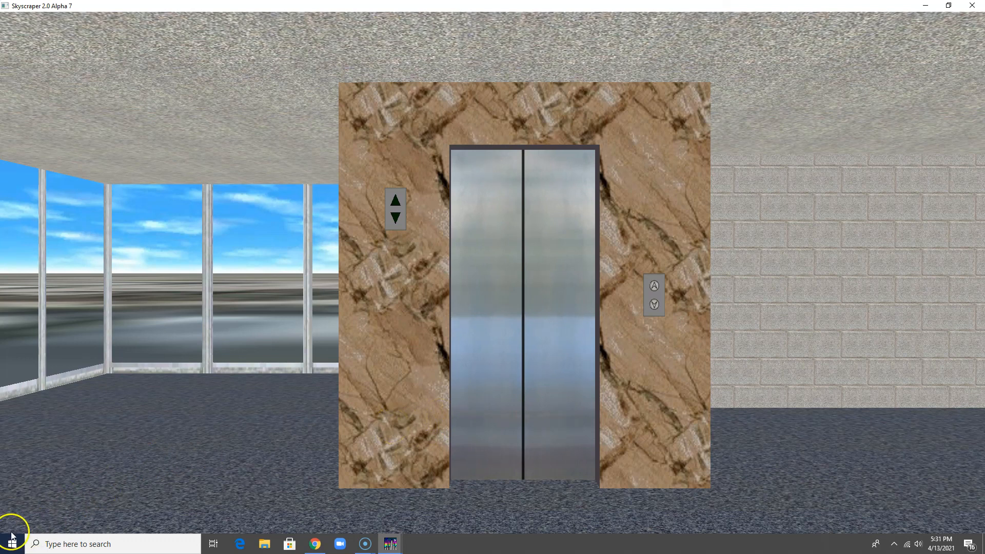